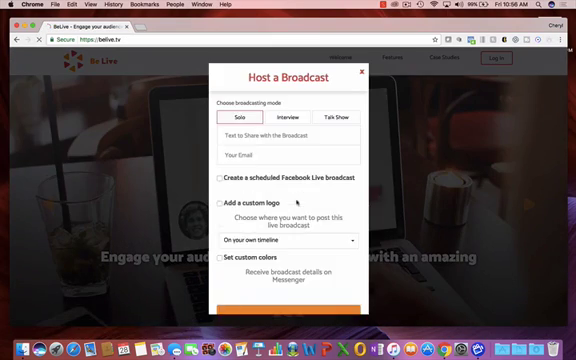
- Title the solo broadcast 'Testing out a new platform' and enable a custom logo
left_click(228, 280)
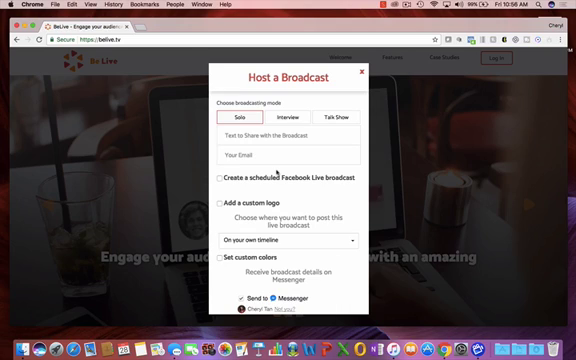
type("Testing out a new platform")
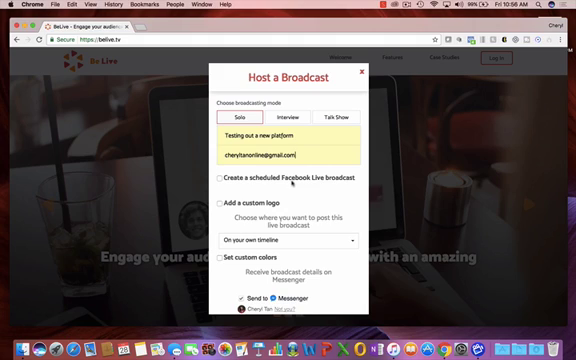
left_click(226, 202)
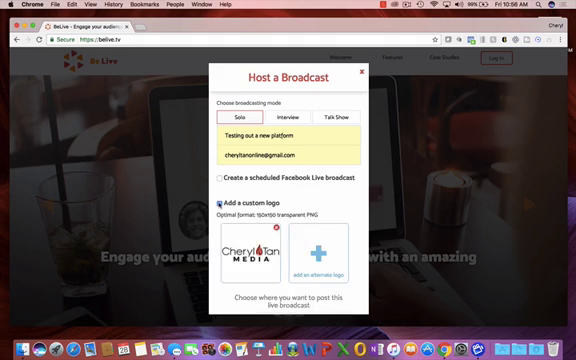
scroll("down", 3)
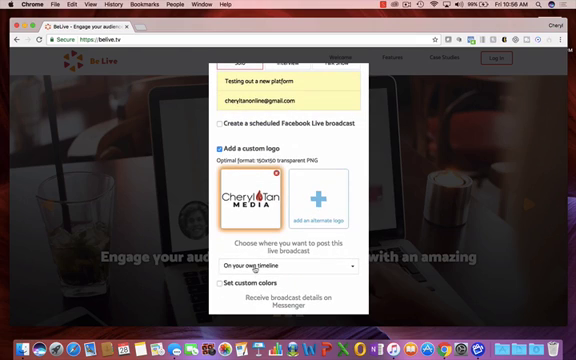
scroll("down", 3)
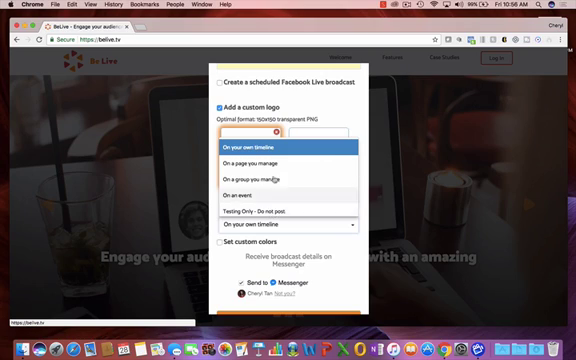
- Set the posting destination to a group you manage and choose the group
left_click(254, 176)
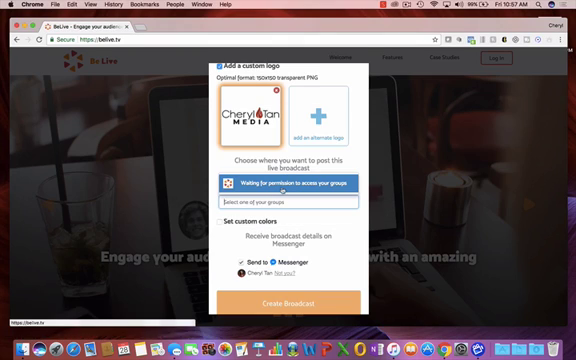
left_click(290, 204)
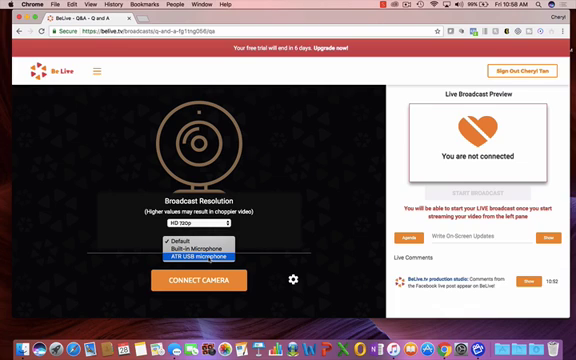
- Connect the webcam so the live video feed appears in the studio
left_click(192, 256)
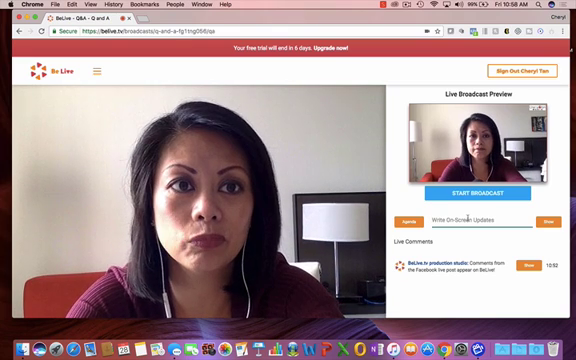
- Enter the broadcast description 'Hello & Welcome to the show'
type("Hel")
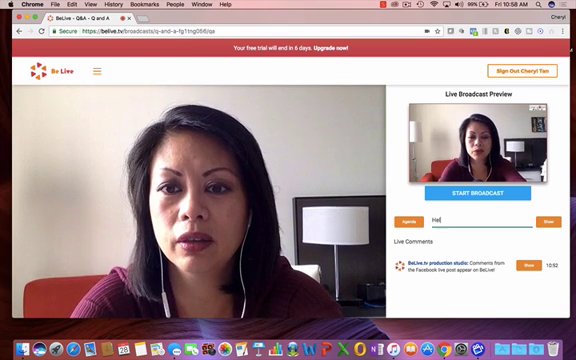
type("Hello & W")
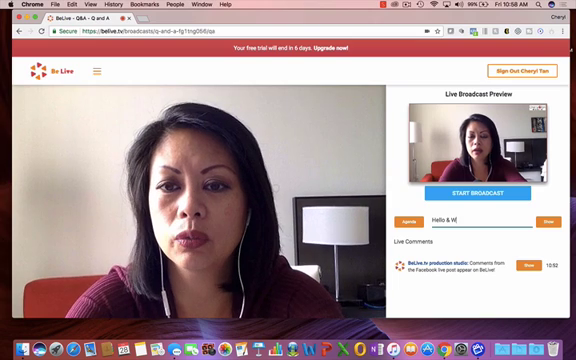
type("Welcome to the show!")
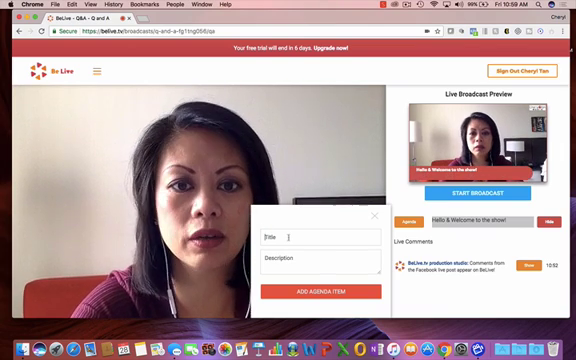
- Add agenda items 'Talk about features', 'Talk about my free guide' and 'cheryltanmedia.com'
type("Talk about featur")
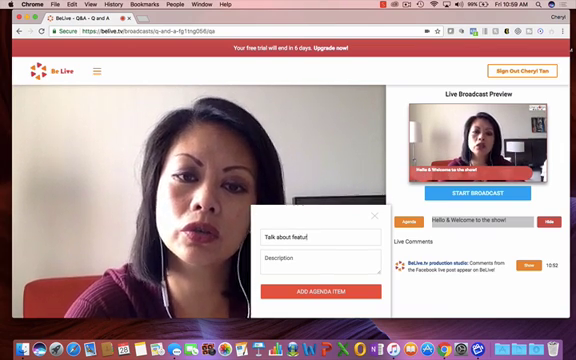
left_click(320, 292)
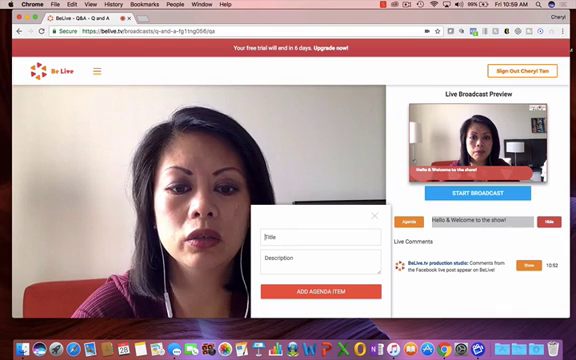
type("Talk about m")
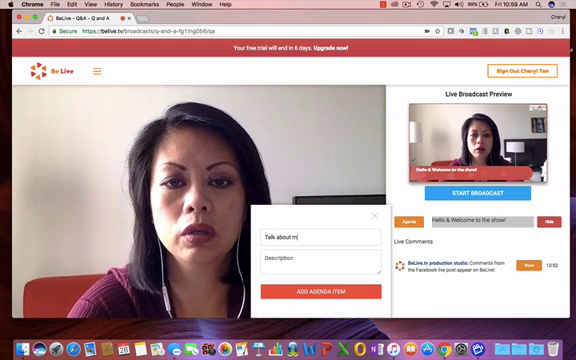
type("y free guide")
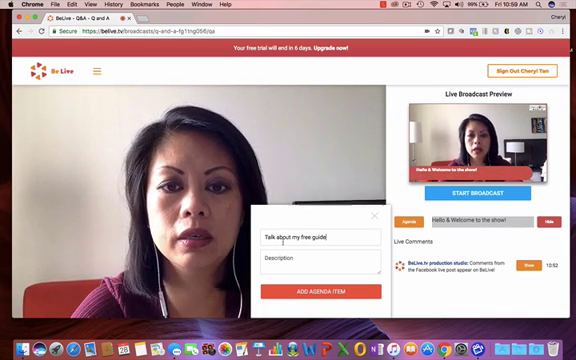
left_click(316, 292)
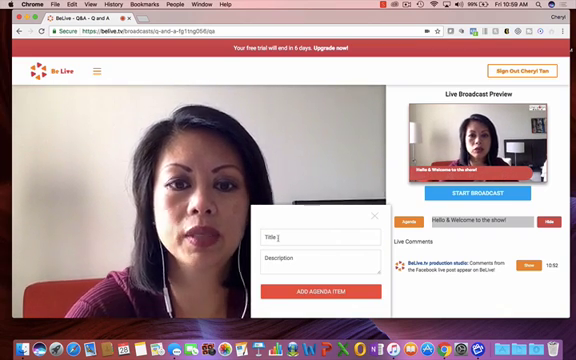
type("cheryltanmedia.co")
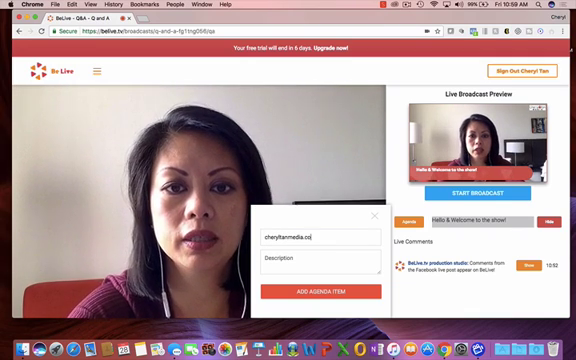
left_click(320, 292)
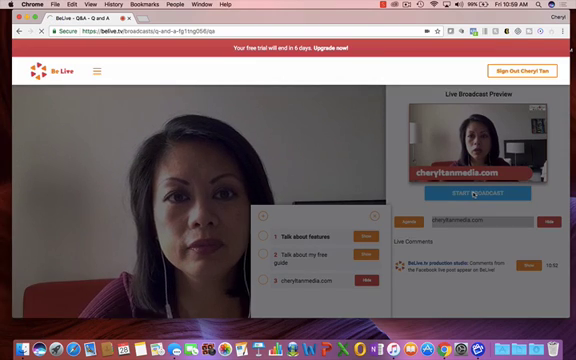
- Start the live broadcast, then end it and confirm
left_click(478, 192)
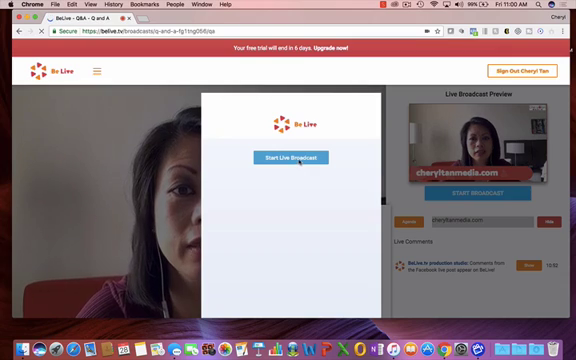
left_click(292, 158)
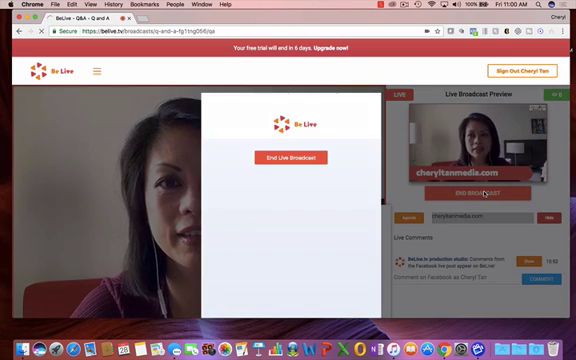
left_click(296, 158)
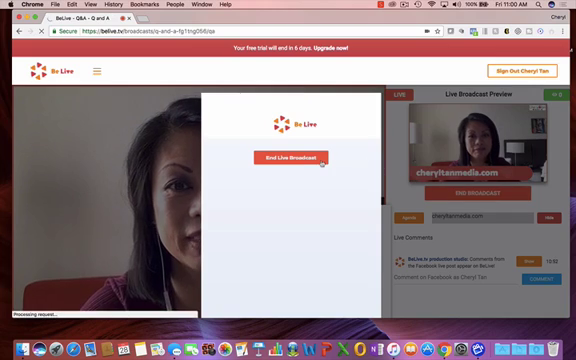
left_click(294, 158)
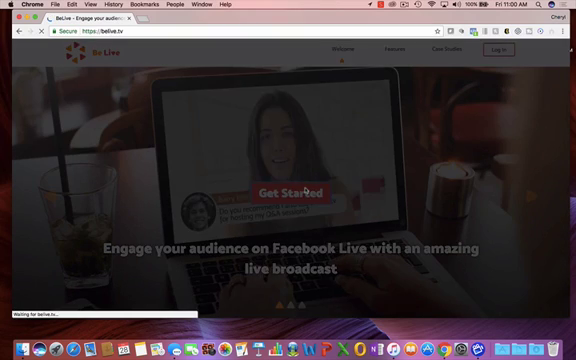
- Begin a new Interview broadcast with the suggested email and a custom logo
left_click(290, 192)
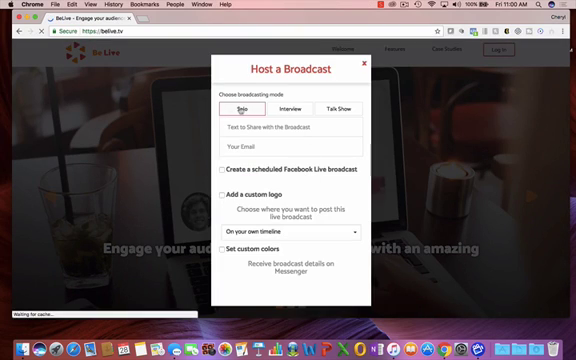
left_click(286, 108)
type("cheryl")
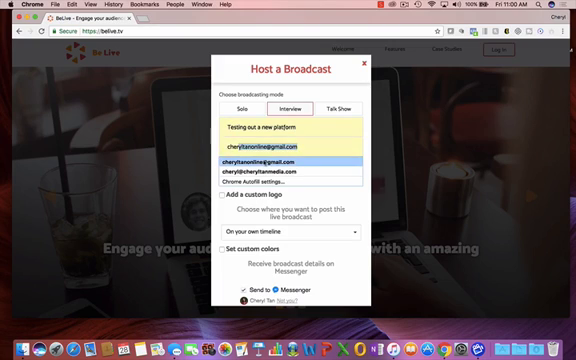
left_click(268, 158)
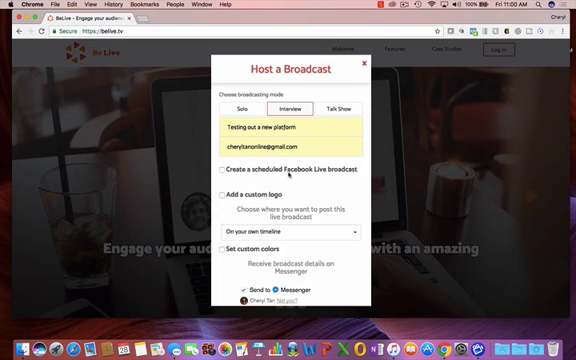
left_click(228, 188)
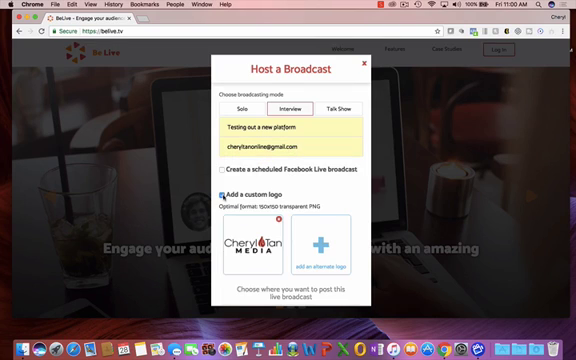
- Set the destination to Testing Only and create the broadcast
scroll("down", 3)
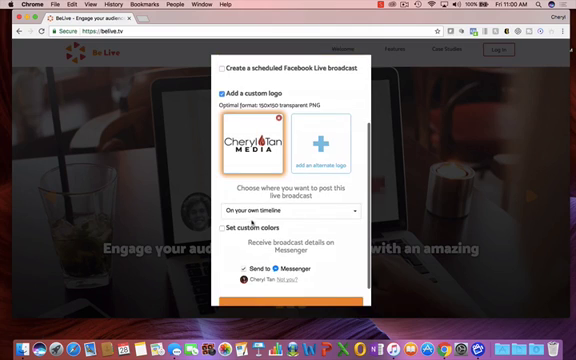
left_click(284, 210)
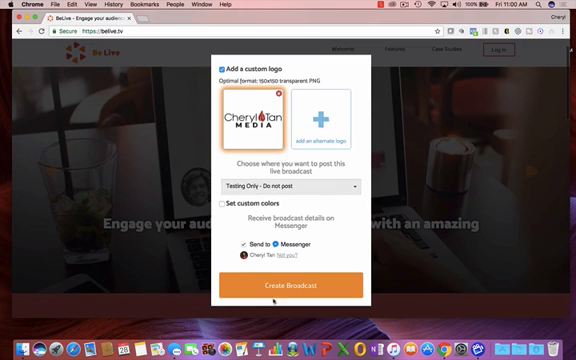
left_click(288, 284)
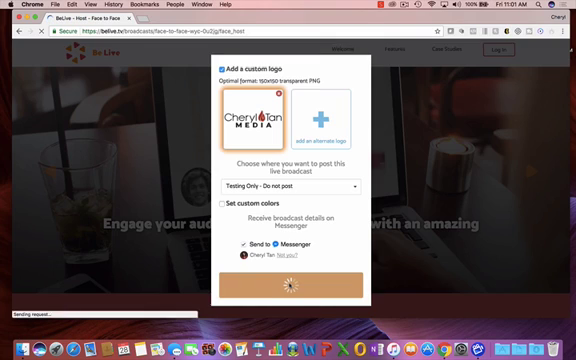
- Dismiss the production studio welcome guide to enter the studio
left_click(288, 290)
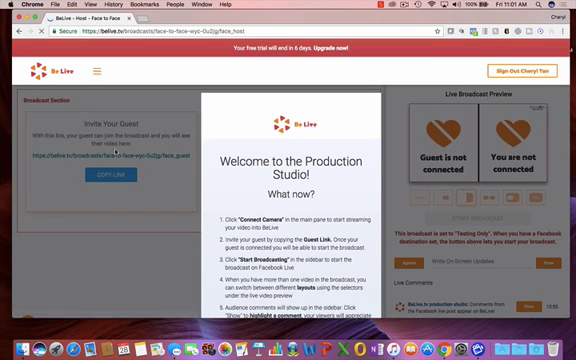
scroll("down", 3)
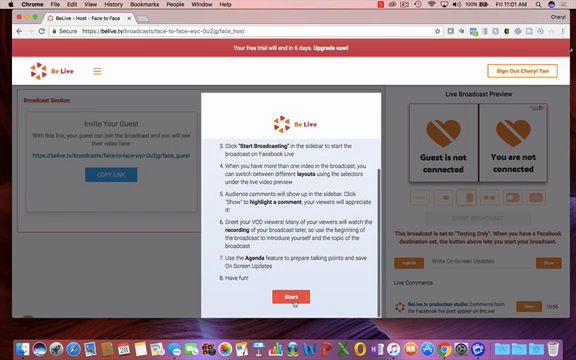
left_click(288, 296)
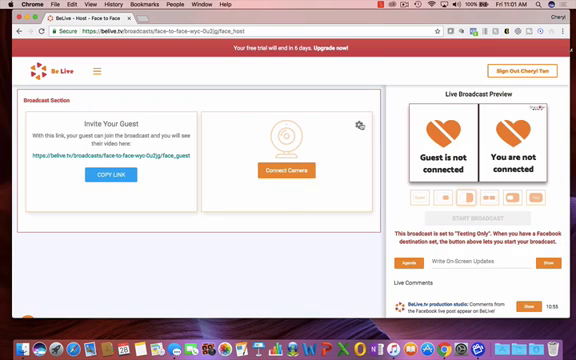
- Choose a camera resolution in the camera and microphone settings
left_click(360, 122)
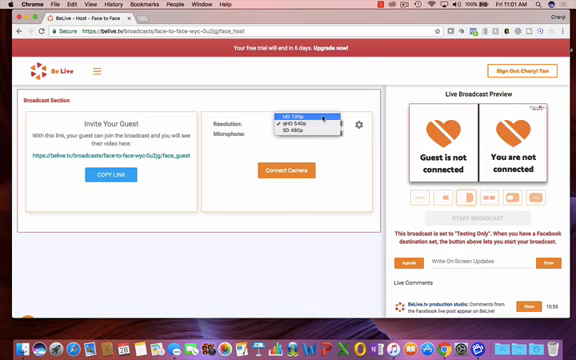
left_click(296, 136)
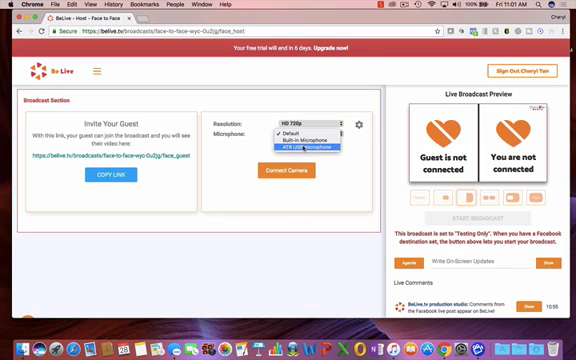
left_click(300, 152)
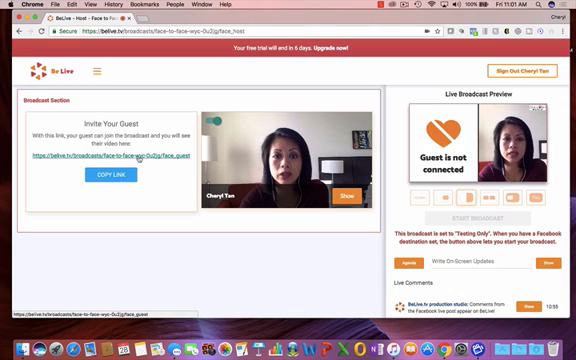
- Copy the guest invite link and enter 'Cheryl' as the broadcast update
left_click(102, 176)
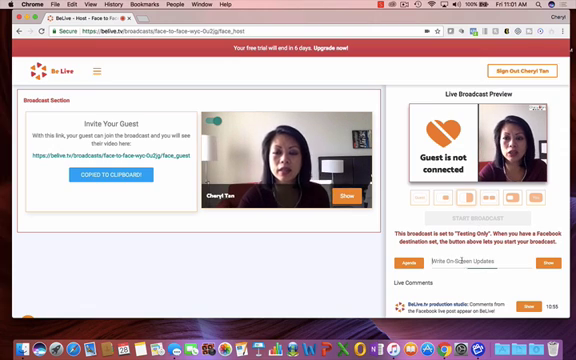
type("Cheryl")
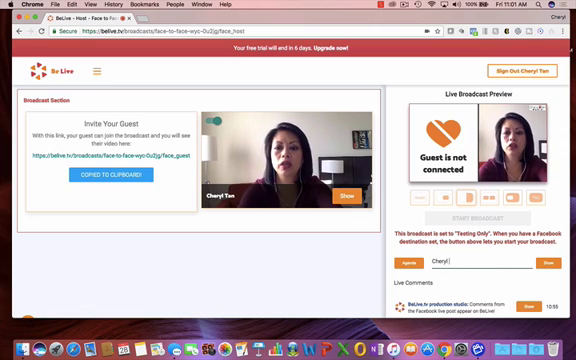